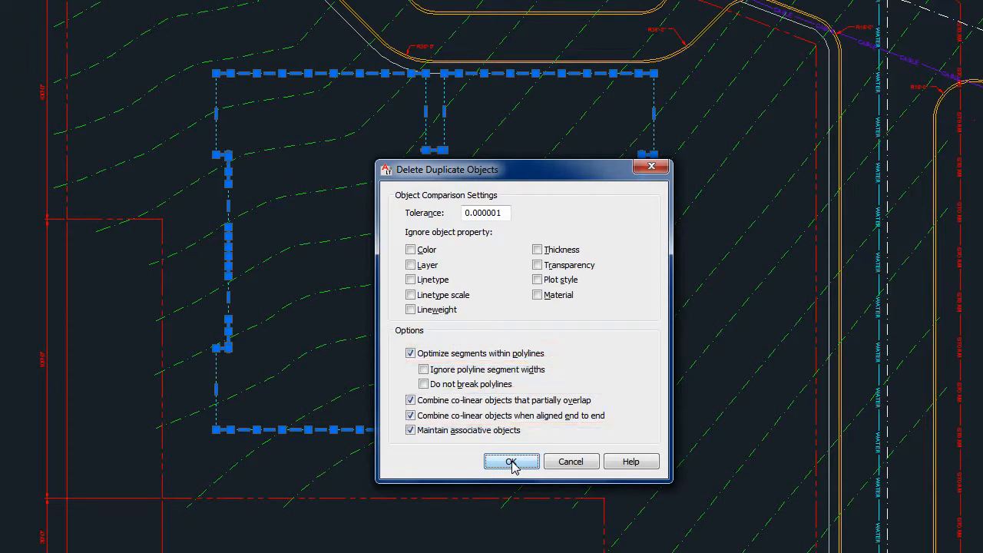
Step: Confirm OVERKILL with tolerance 0.000001 and overlap options to remove the duplicate outline objects
click(512, 461)
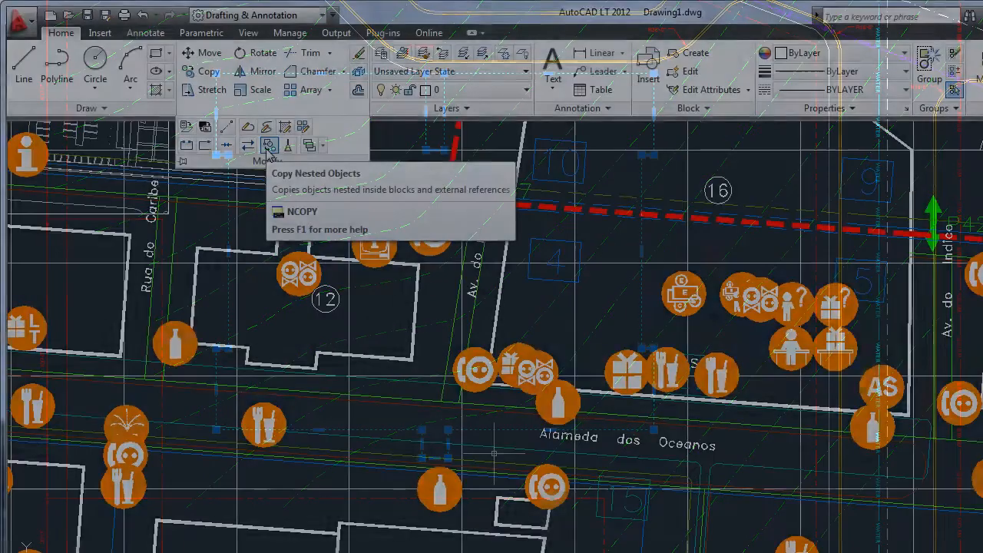
Step: Use NCOPY to copy building 12's outline from the nested block onto the _EDIFICIOS layer
click(267, 144)
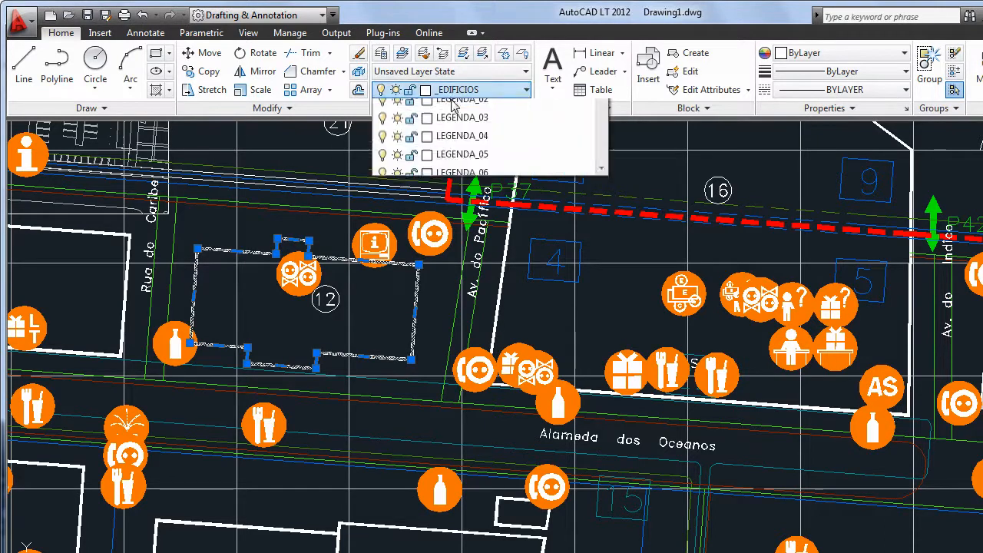
click(469, 89)
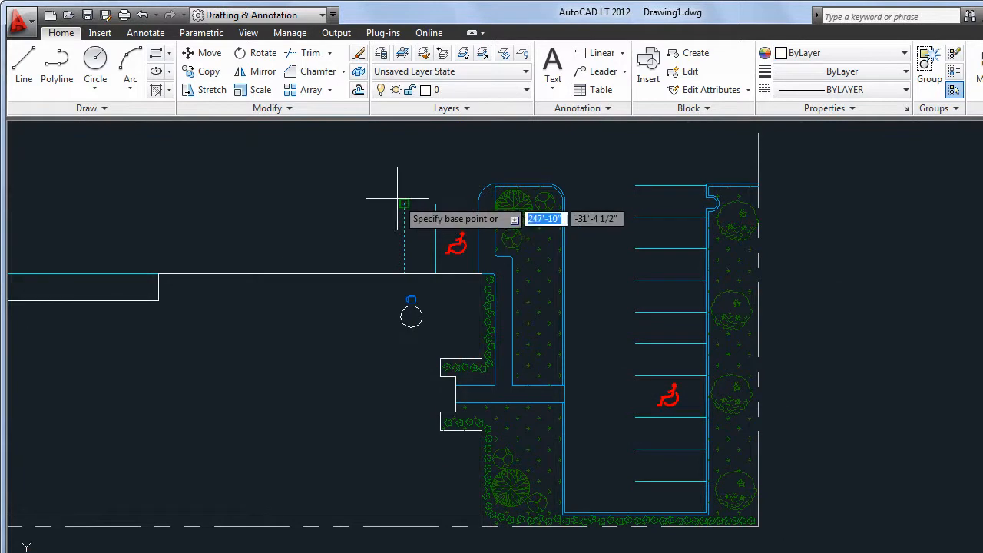
Step: Set the base point for copying the wheelchair symbol as a linear array of copies
click(406, 202)
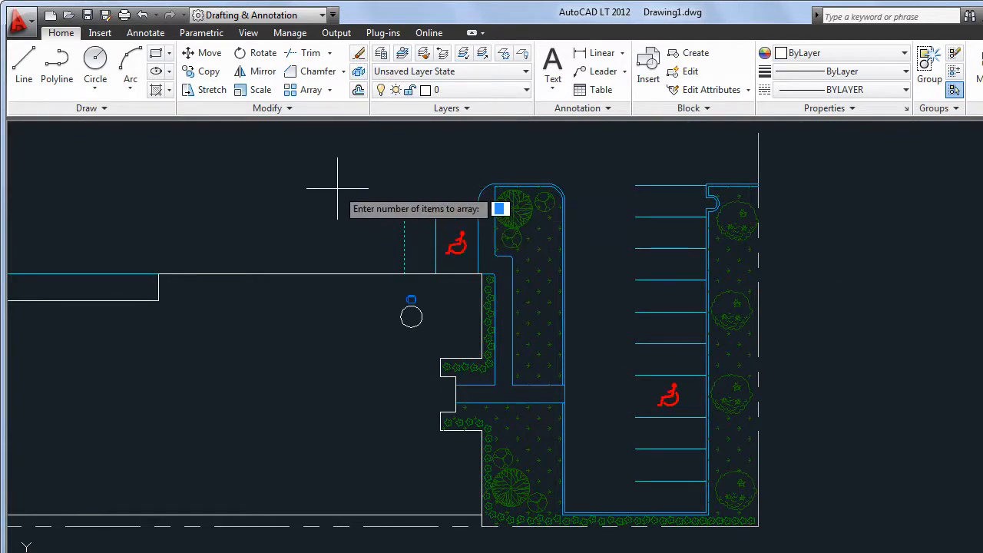
mouse_move(356, 203)
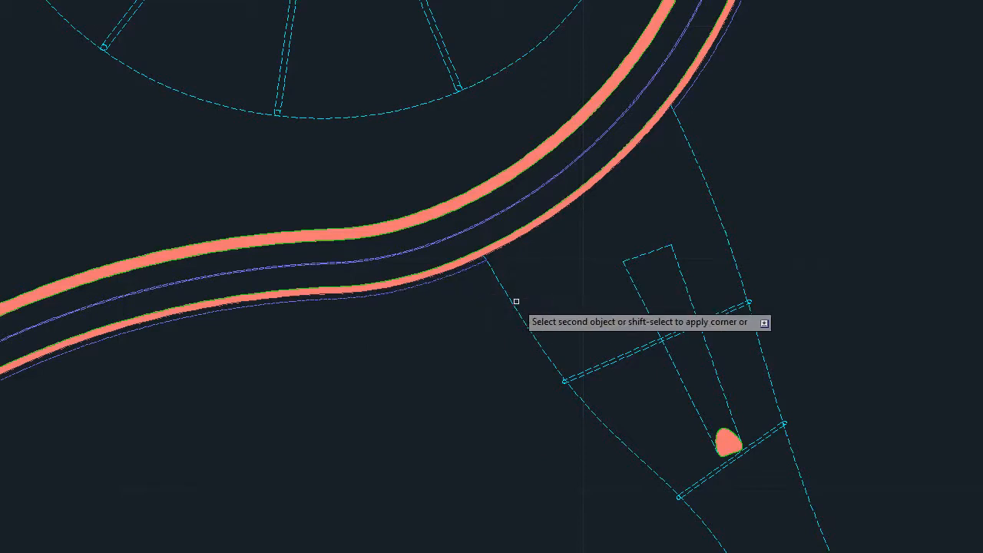
Step: After blending the road edge to the dashed line, start EXTEND with the EX alias
text(EX)
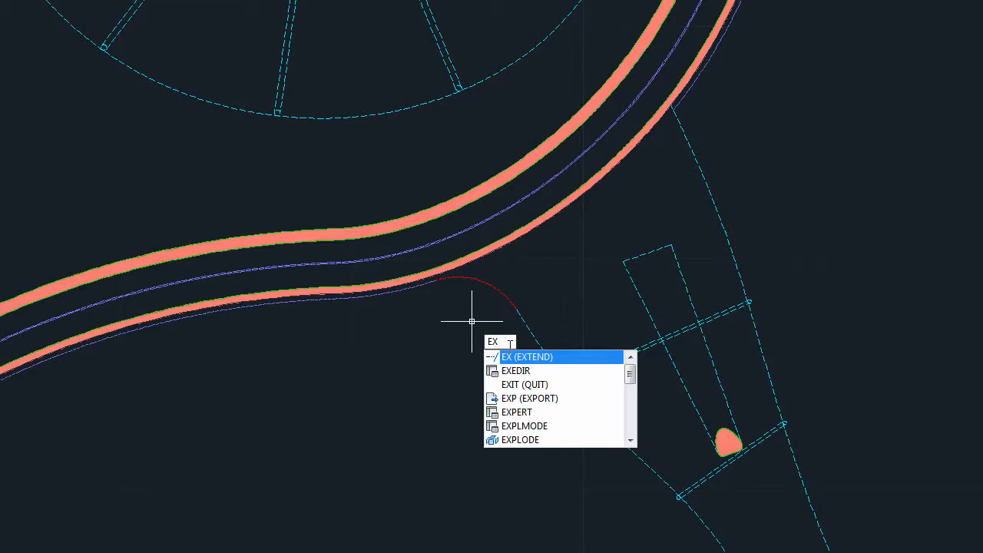